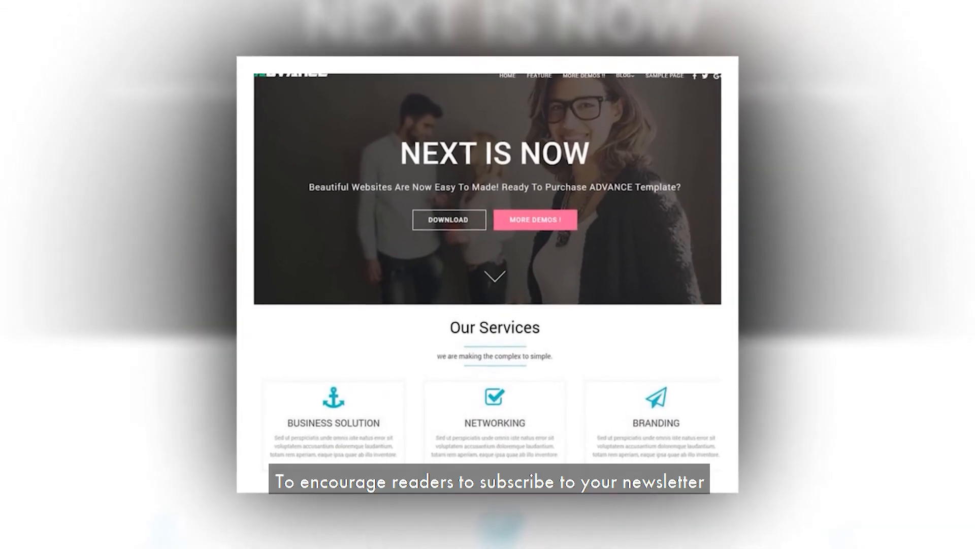
pyautogui.scroll(-3)
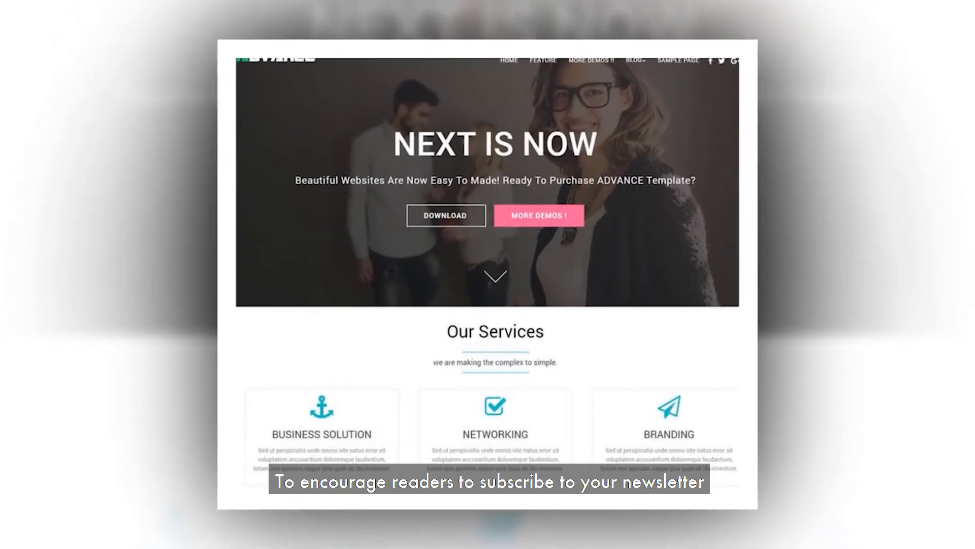